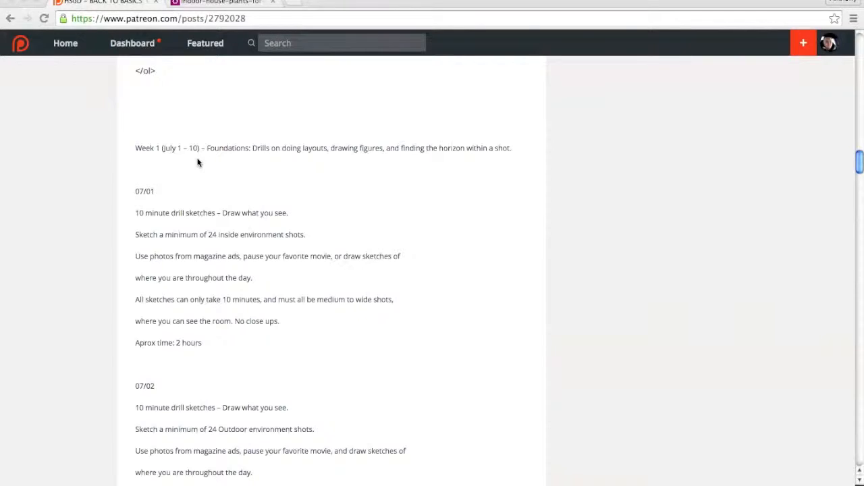
{"action": "mouse_move", "coordinate": [135, 192]}
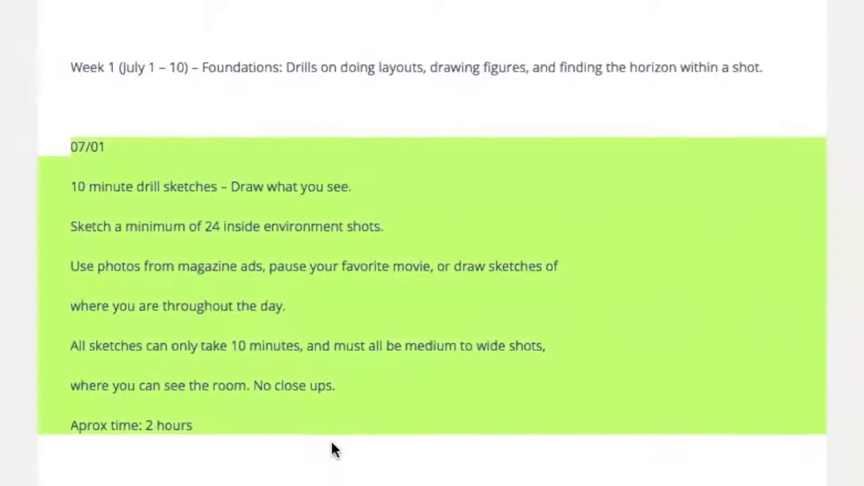
Sketch the first rough ceiling edges and wall verticals beside the reference photo
{"action": "scroll", "scroll_direction": "up", "scroll_amount": 3}
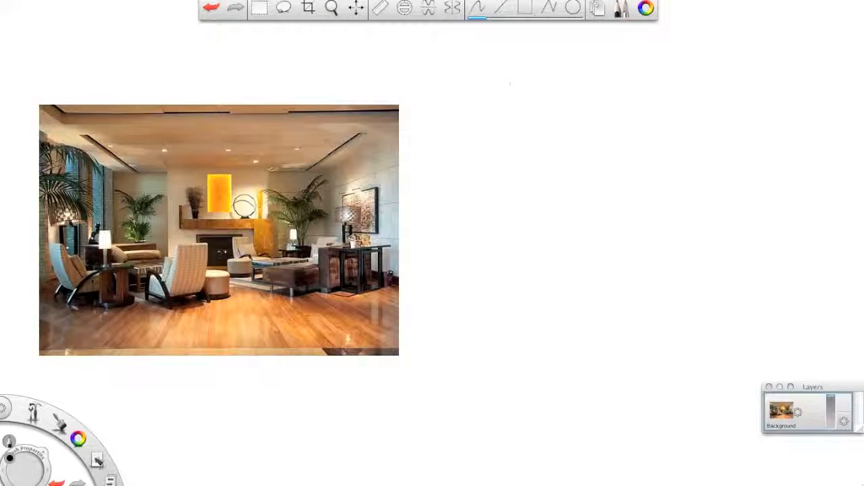
{"action": "left_click_drag", "start_coordinate": [517, 87], "coordinate": [581, 256]}
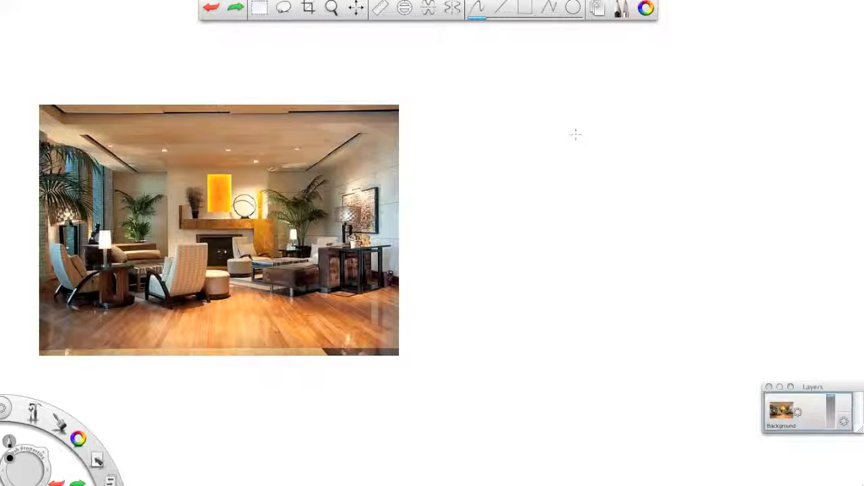
{"action": "left_click_drag", "start_coordinate": [479, 101], "coordinate": [561, 152]}
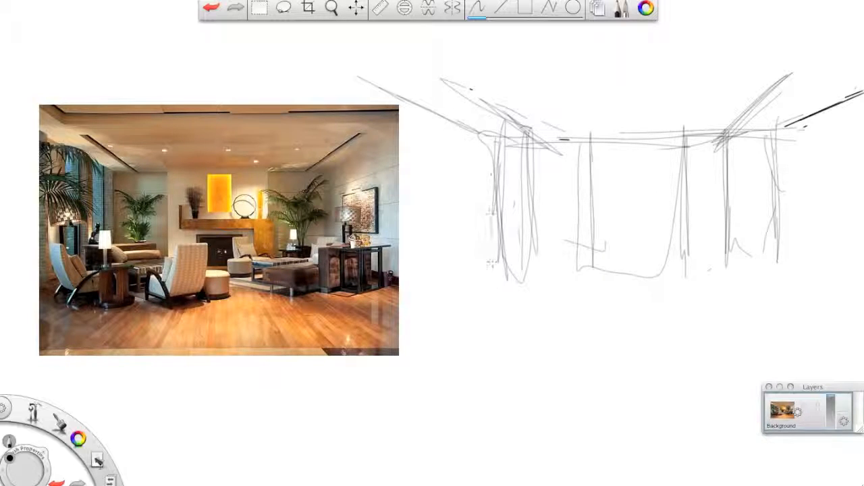
Draw left-wall verticals, then rough in and darken the fireplace and mantel outline
{"action": "left_click_drag", "start_coordinate": [439, 135], "coordinate": [439, 236]}
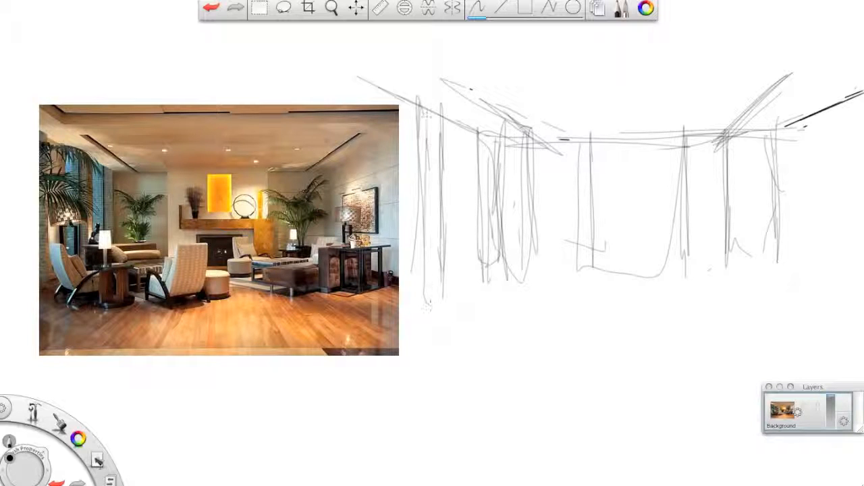
{"action": "left_click_drag", "start_coordinate": [426, 121], "coordinate": [480, 142]}
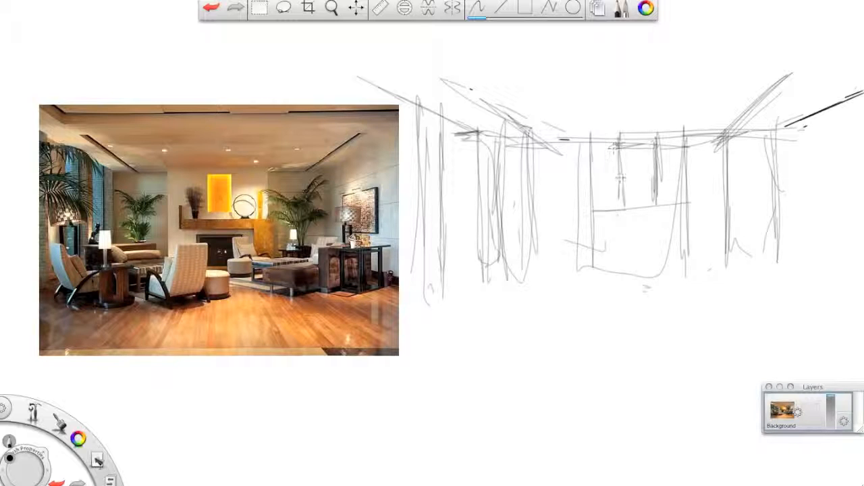
{"action": "left_click_drag", "start_coordinate": [611, 149], "coordinate": [648, 202]}
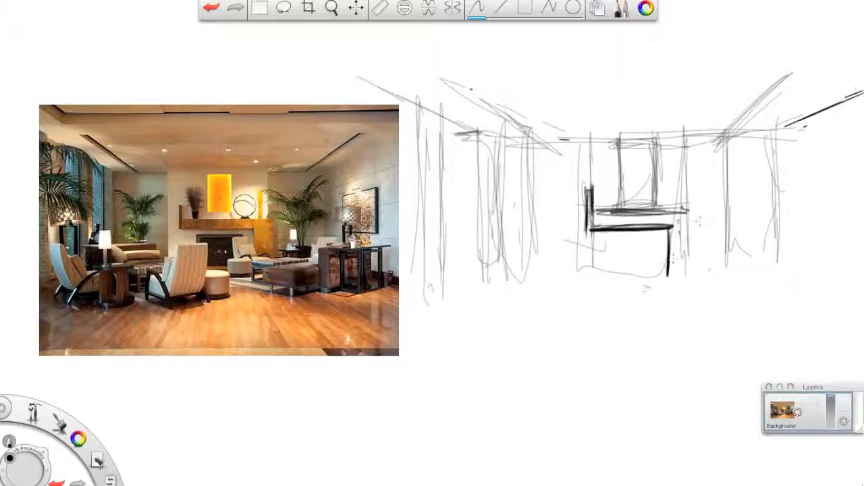
Darken the slanted ceiling edges and sketch the foreground armchair
{"action": "left_click_drag", "start_coordinate": [675, 209], "coordinate": [692, 270]}
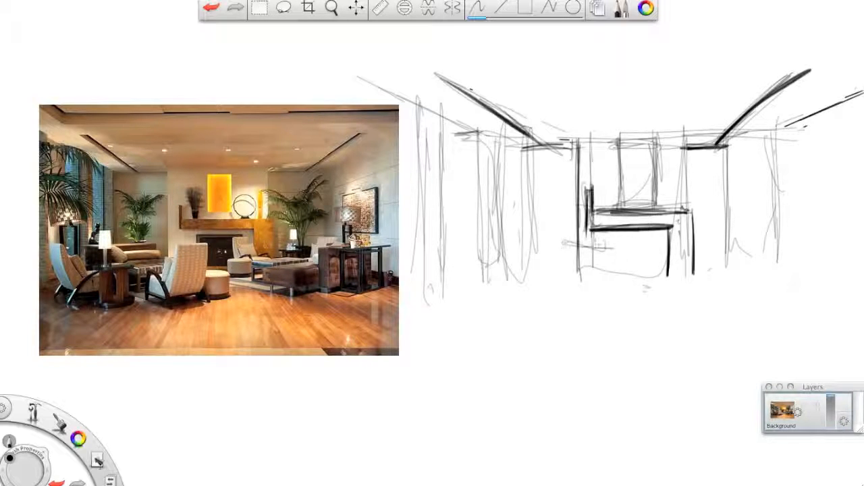
{"action": "left_click_drag", "start_coordinate": [564, 240], "coordinate": [608, 297]}
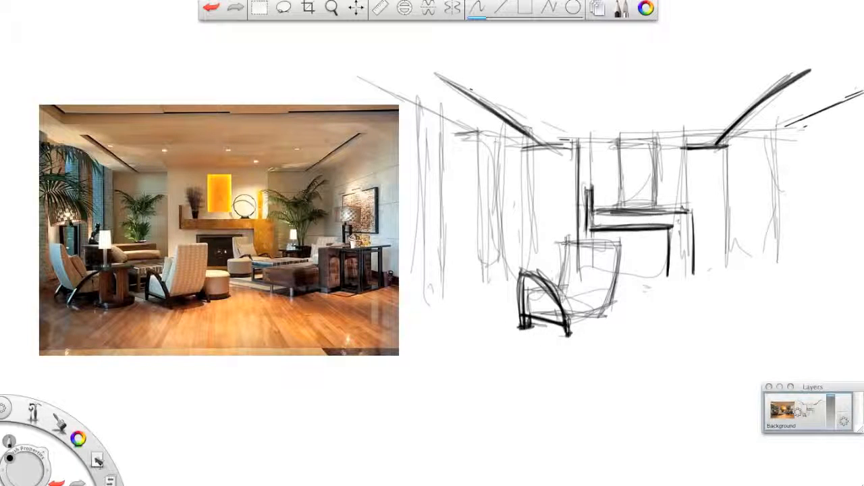
Sketch a round ottoman beside the armchair and click the top toolbar
{"action": "left_click_drag", "start_coordinate": [560, 239], "coordinate": [540, 297]}
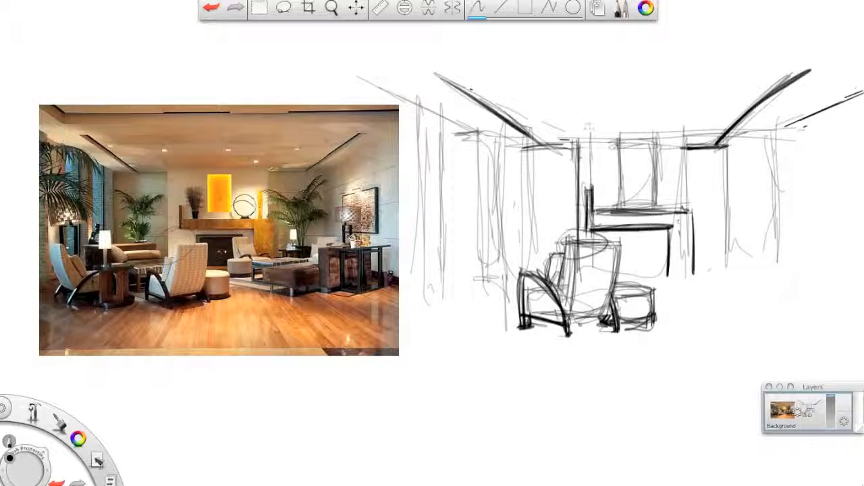
{"action": "left_click", "coordinate": [404, 8]}
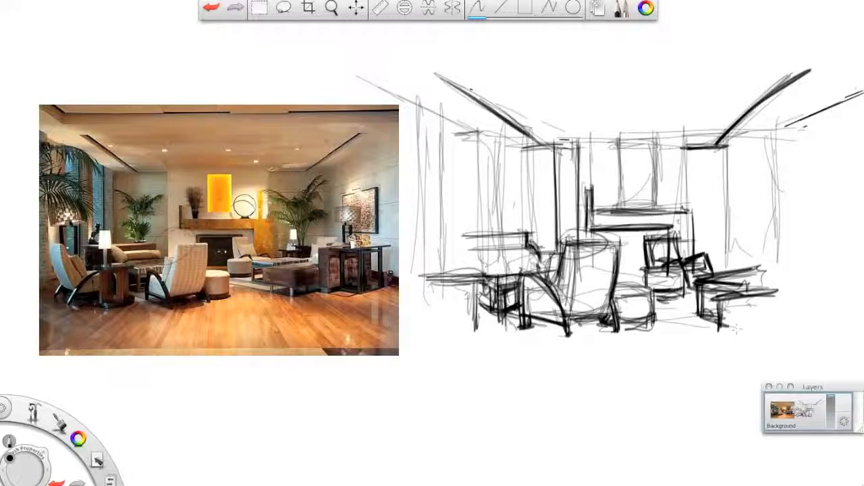
Sketch the leafy potted plant by the right wall
{"action": "left_click_drag", "start_coordinate": [732, 328], "coordinate": [783, 338]}
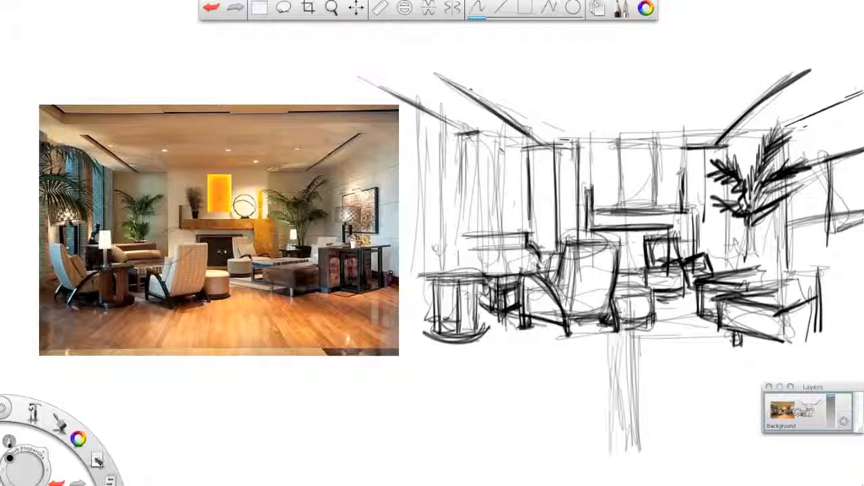
Drag streaky floor reflections fanning toward the viewer below the furniture
{"action": "left_click_drag", "start_coordinate": [553, 331], "coordinate": [486, 452]}
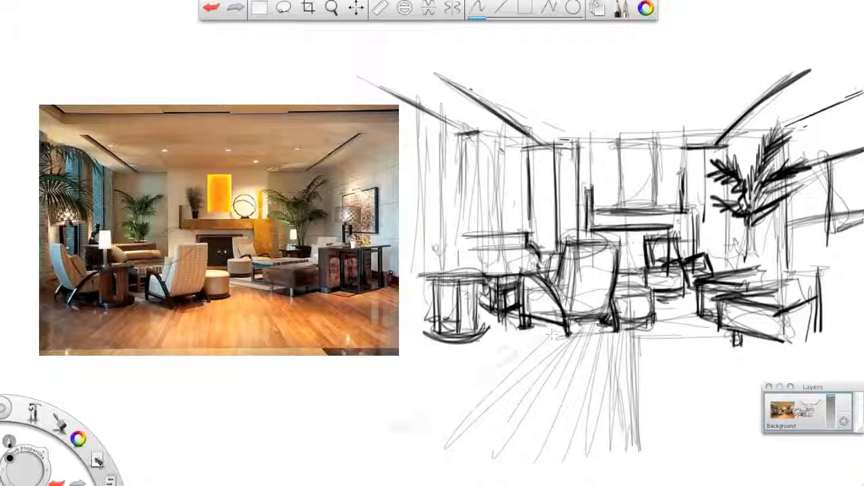